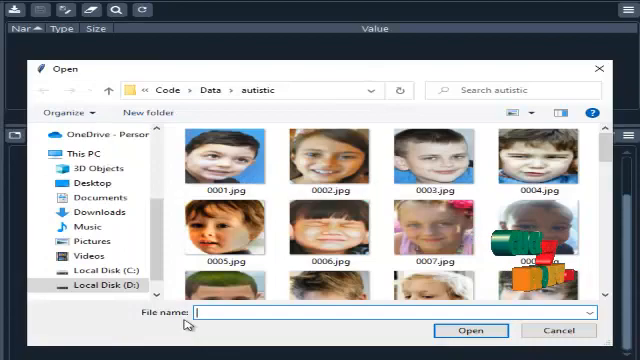
Step: Load face image 0006.jpg from the autistic folder into the detection script
left_click(324, 228)
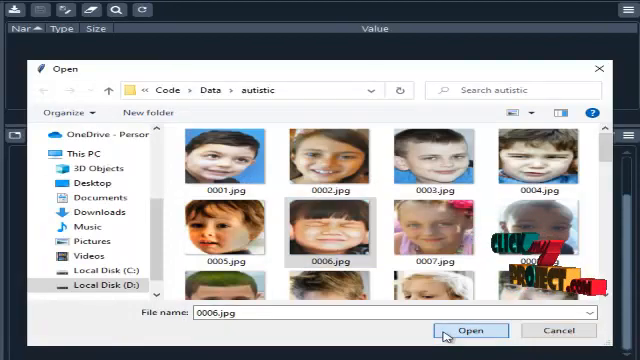
left_click(470, 330)
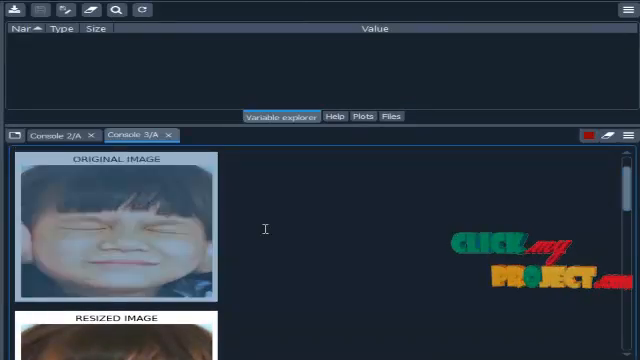
Step: Scroll the console past the resized and grayscale images to the featured image
scroll("down", 3)
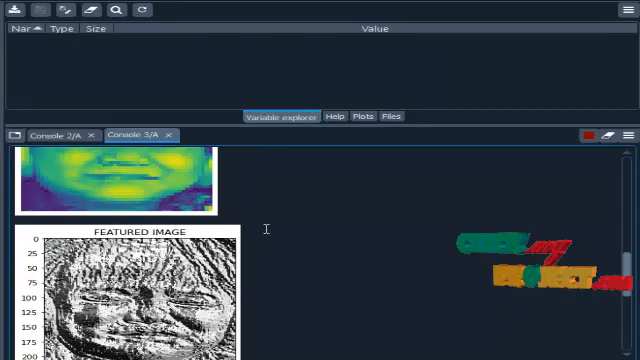
scroll("down", 3)
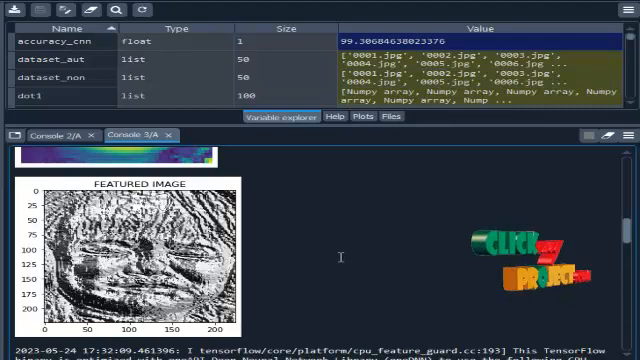
Step: Scroll the console through the CNN model summary and the 99.39% accuracy output
scroll("down", 3)
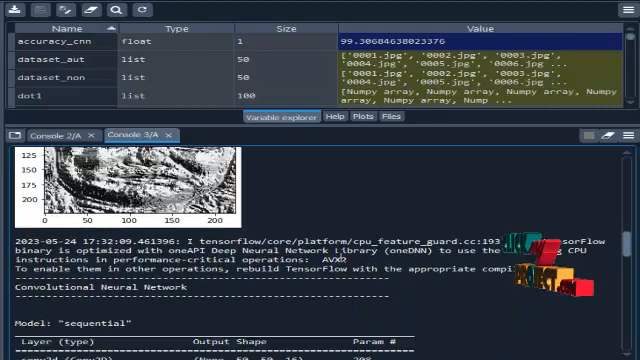
scroll("down", 3)
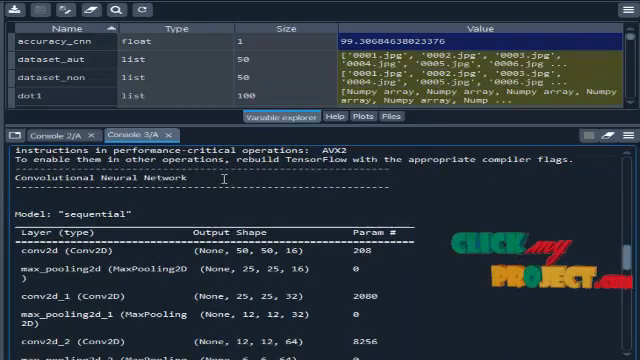
scroll("down", 3)
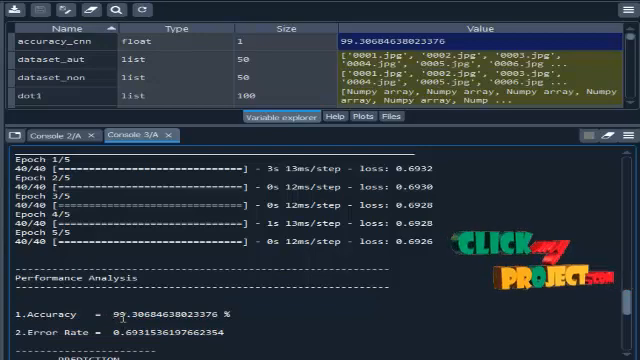
scroll("down", 3)
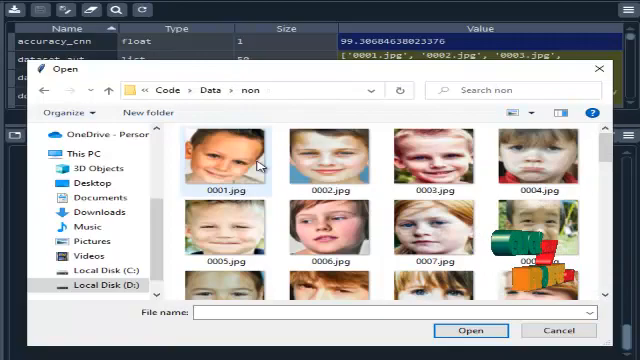
Step: Load a face image from the non folder and dismiss the internal problem report
left_click(470, 330)
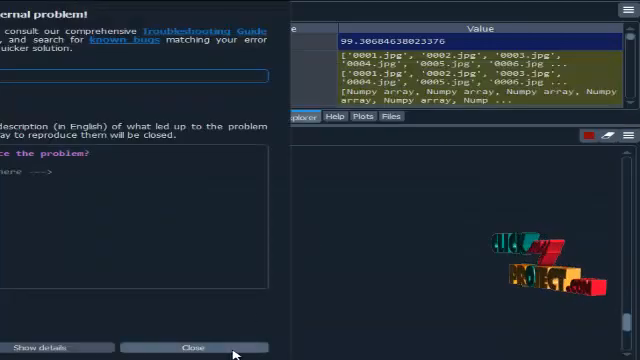
left_click(196, 348)
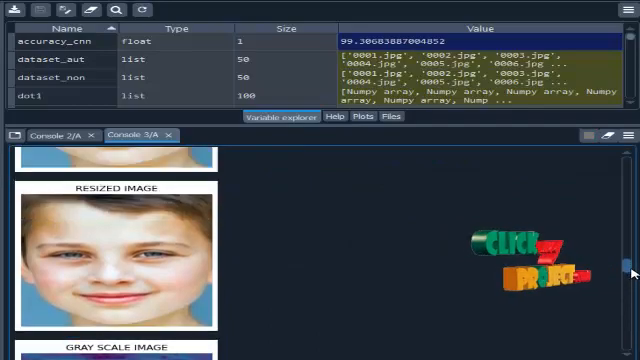
scroll("down", 3)
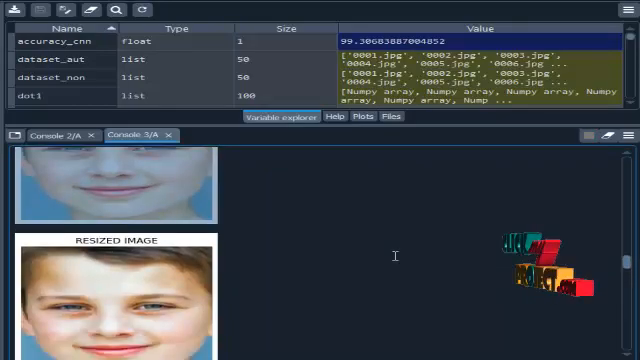